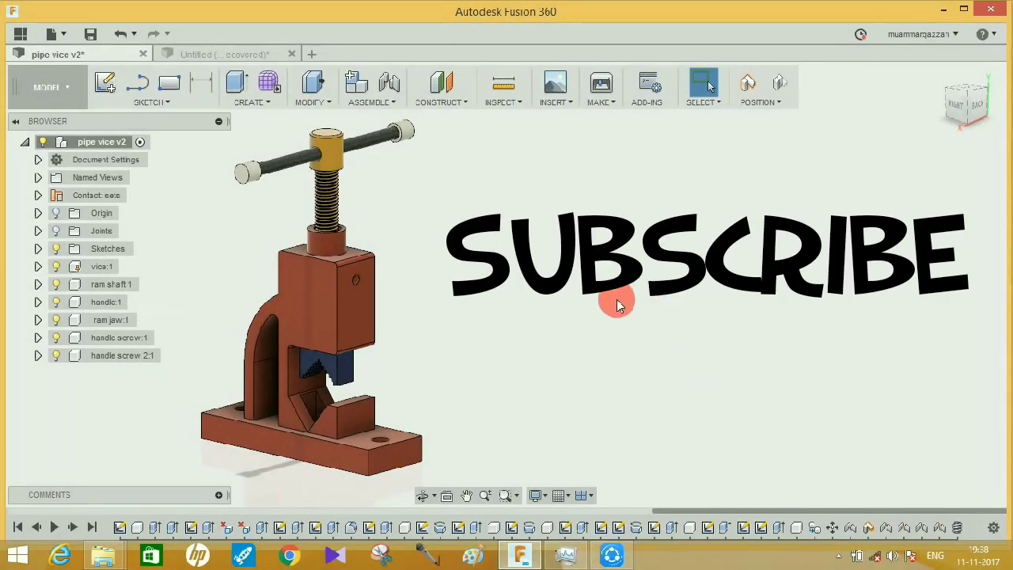
pyautogui.moveTo(550, 266)
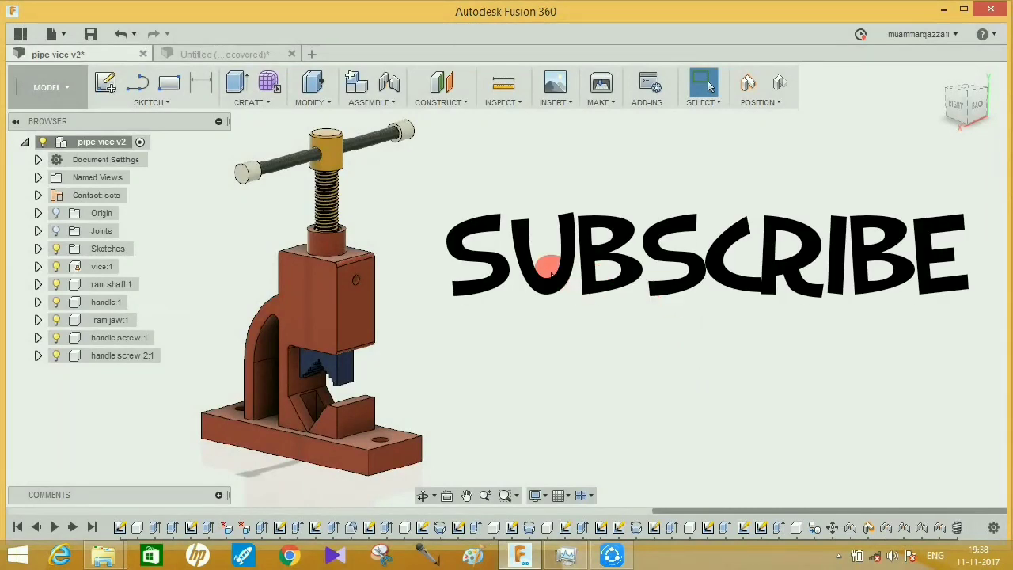
# Start the Measure tool from Inspect and set its precision to three decimal places.
pyautogui.moveTo(551, 265); pyautogui.dragTo(435, 237)
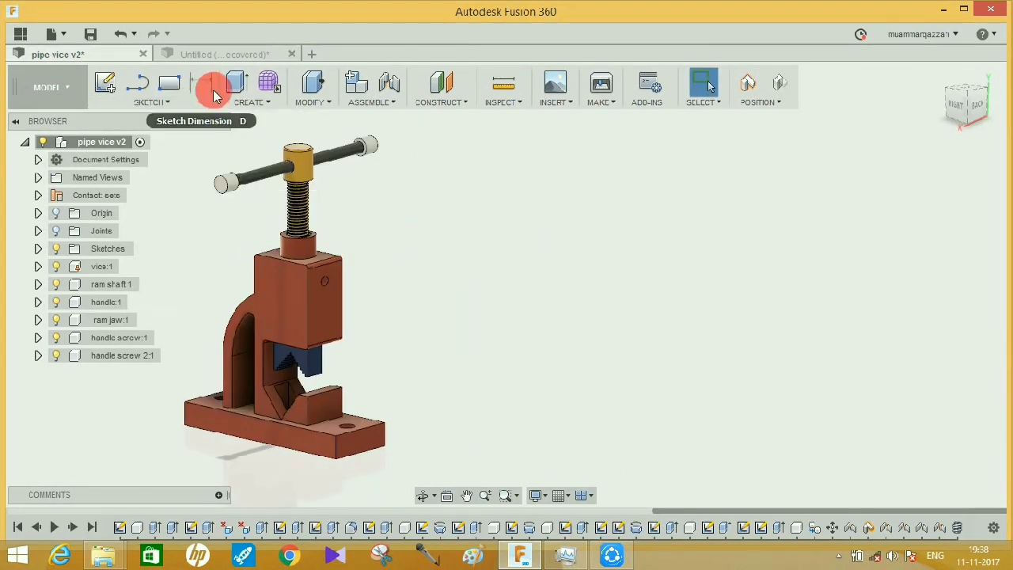
pyautogui.moveTo(214, 86)
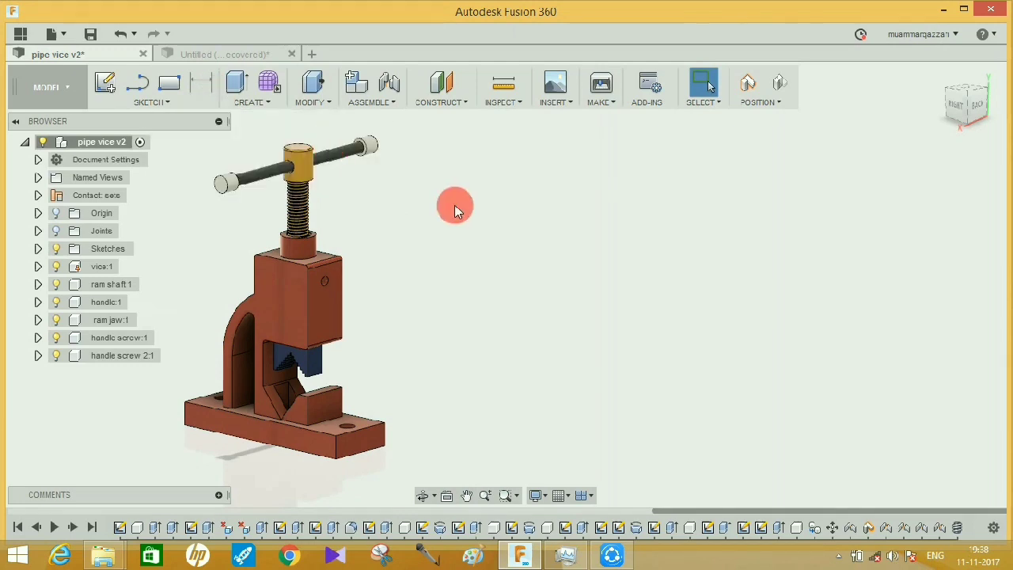
pyautogui.moveTo(456, 204); pyautogui.dragTo(459, 234)
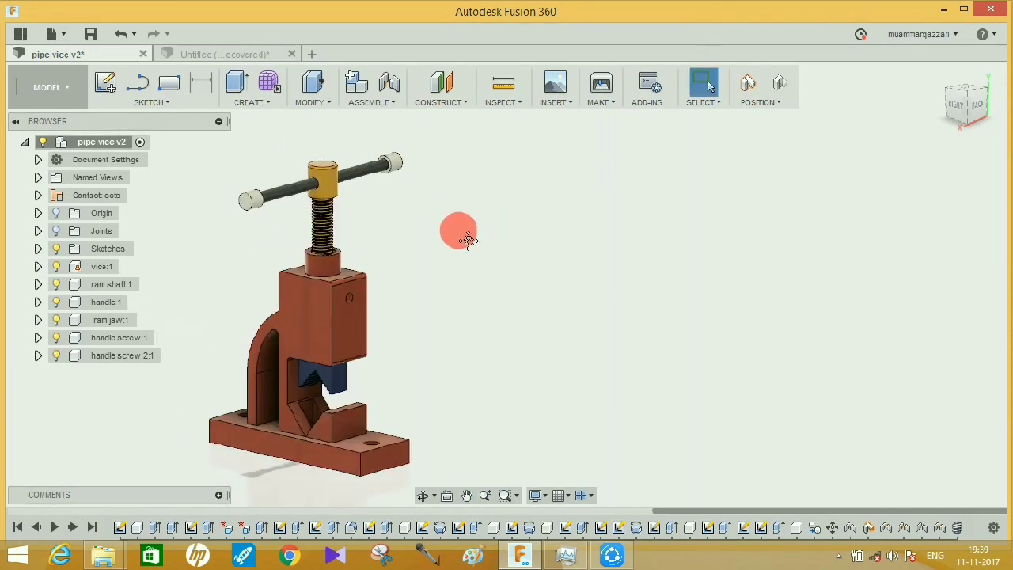
pyautogui.moveTo(459, 234); pyautogui.dragTo(250, 193)
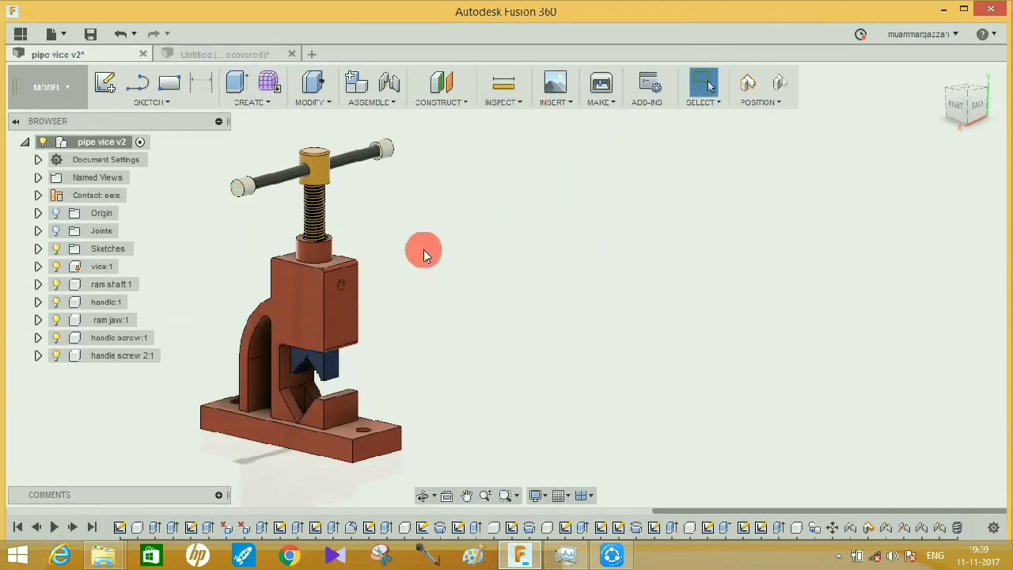
pyautogui.moveTo(343, 282)
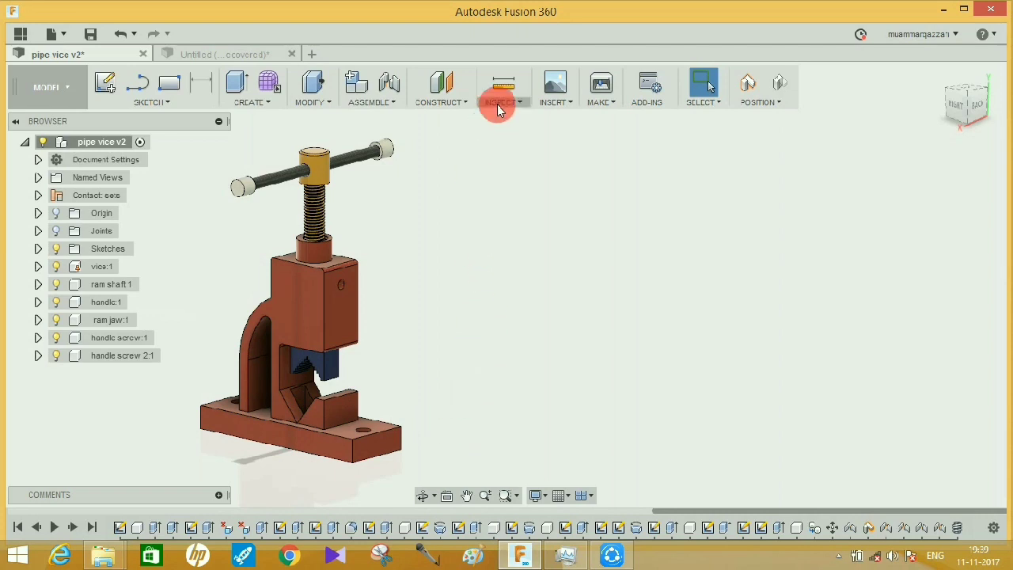
pyautogui.click(503, 87)
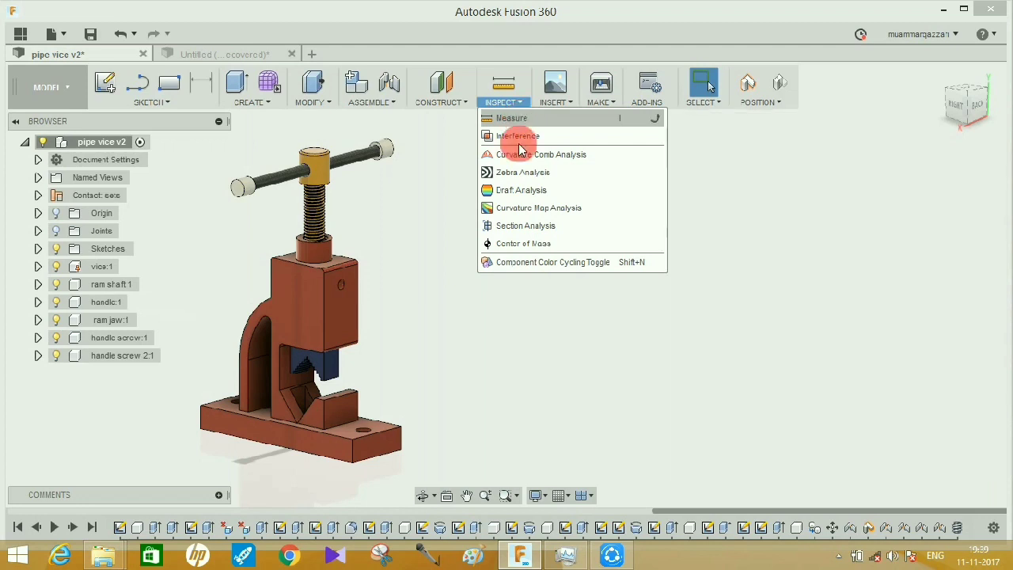
pyautogui.click(511, 117)
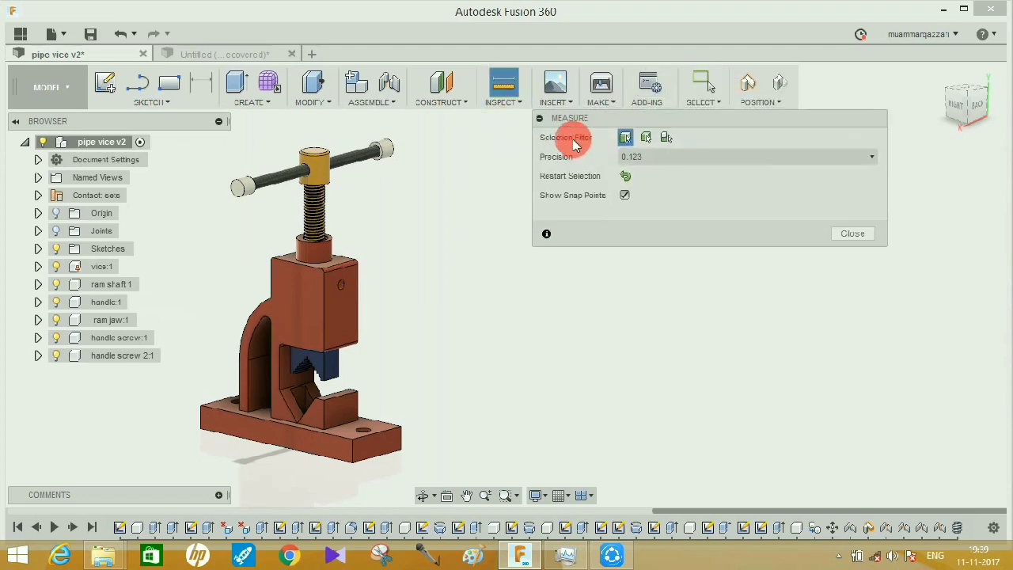
pyautogui.moveTo(646, 136)
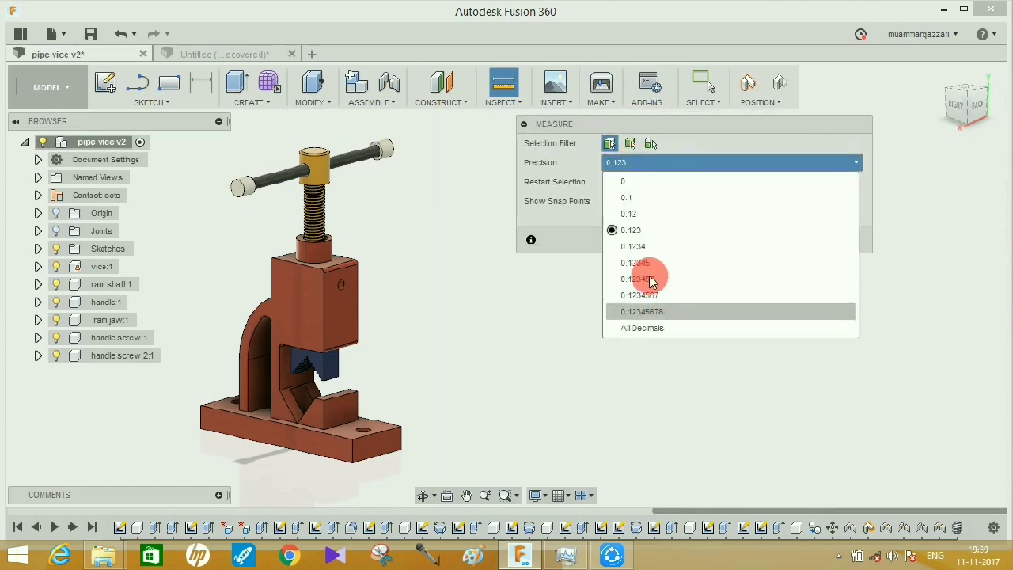
pyautogui.moveTo(670, 218)
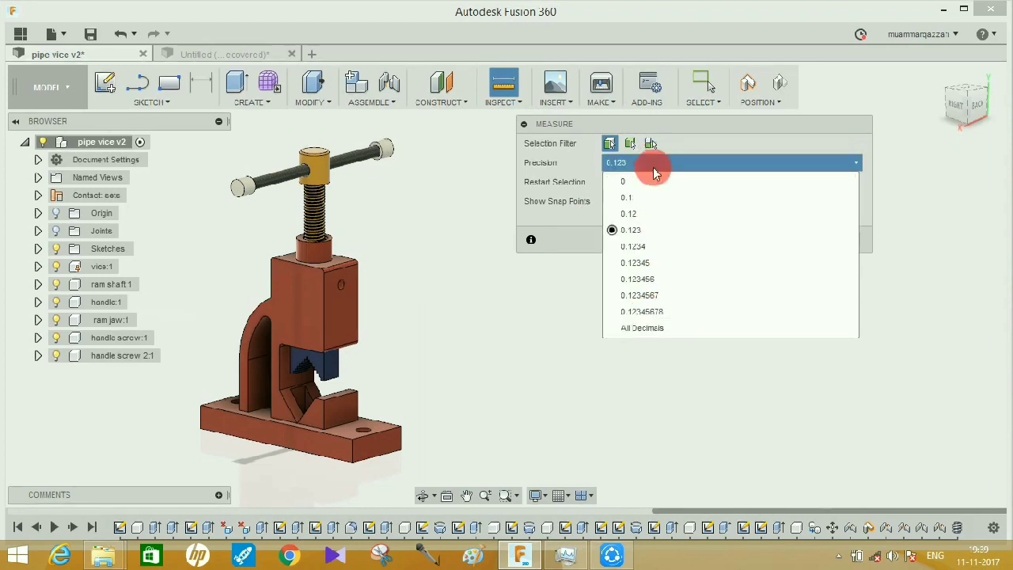
pyautogui.click(629, 230)
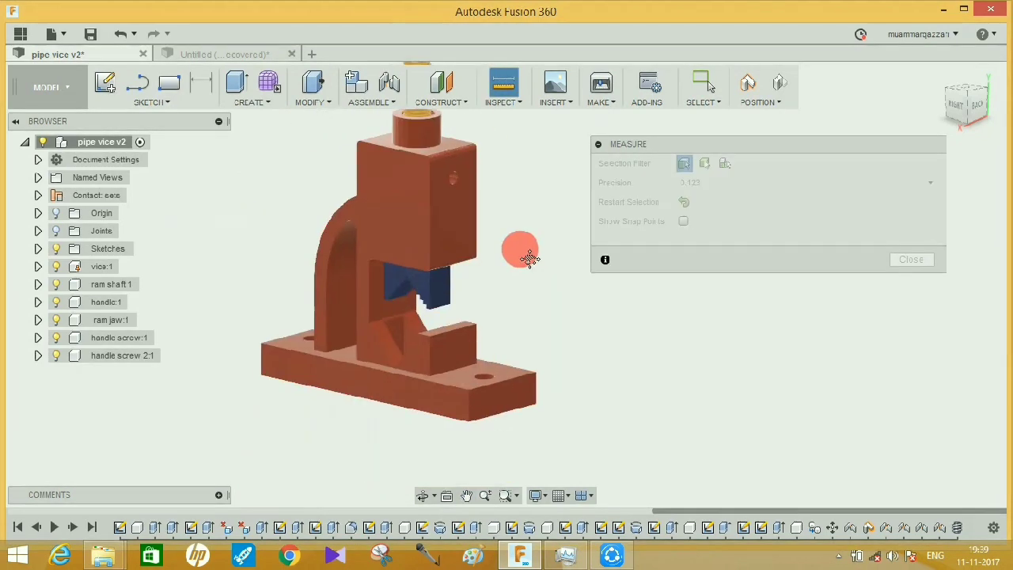
# Pick corner points of the vice base to read the 170.00 mm distance.
pyautogui.moveTo(519, 251); pyautogui.dragTo(266, 352)
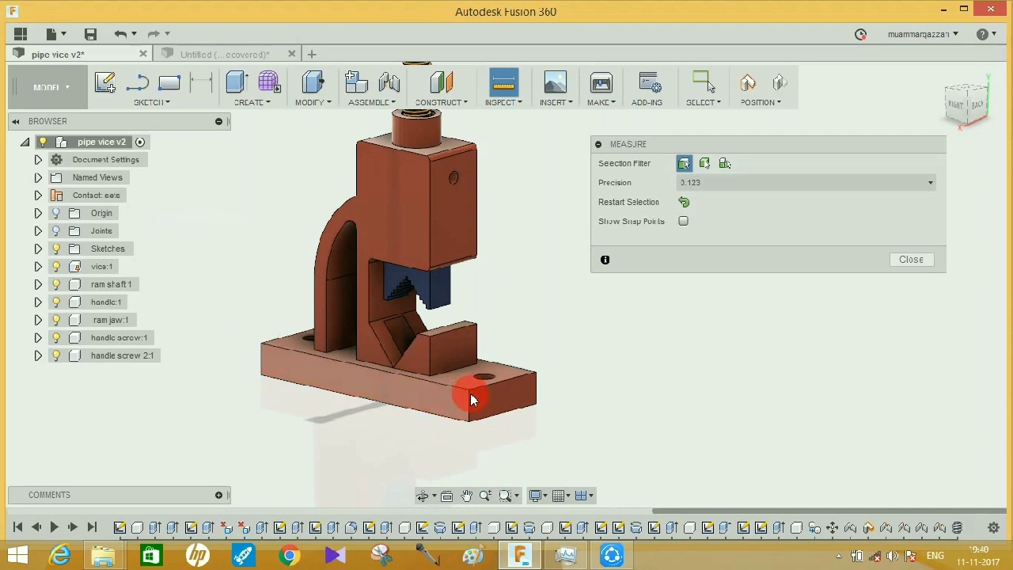
pyautogui.moveTo(393, 399)
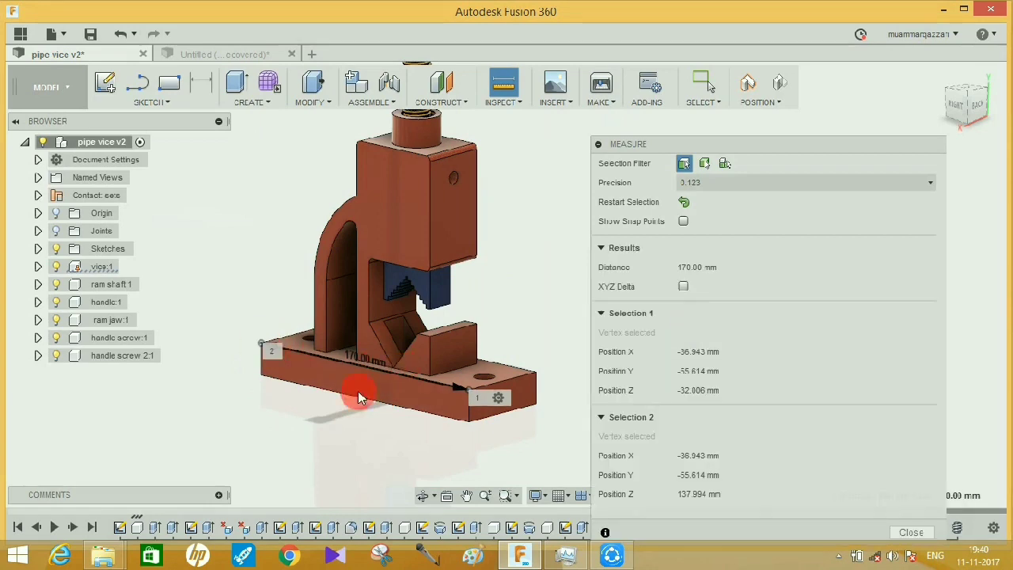
pyautogui.moveTo(332, 367)
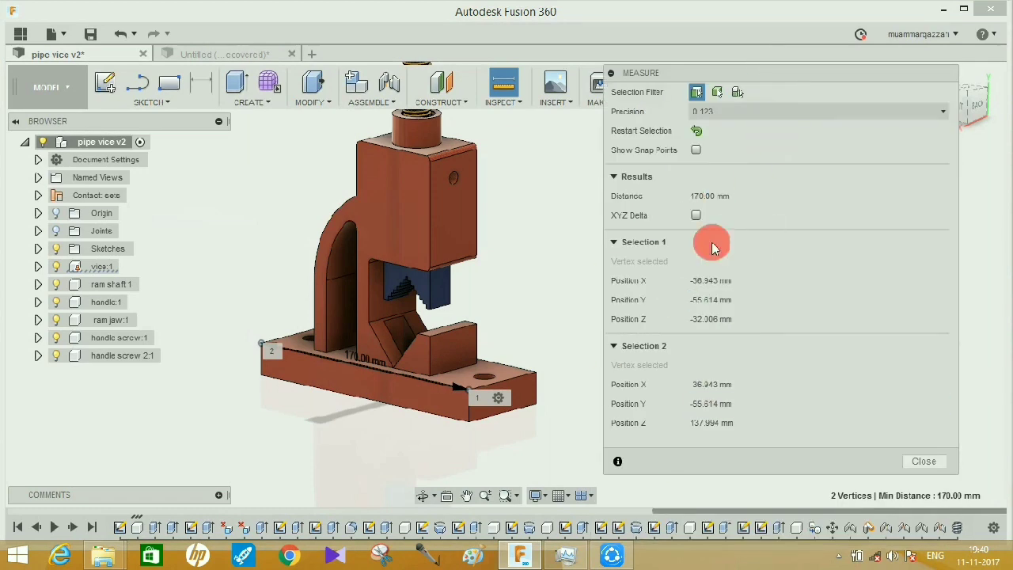
pyautogui.moveTo(693, 351)
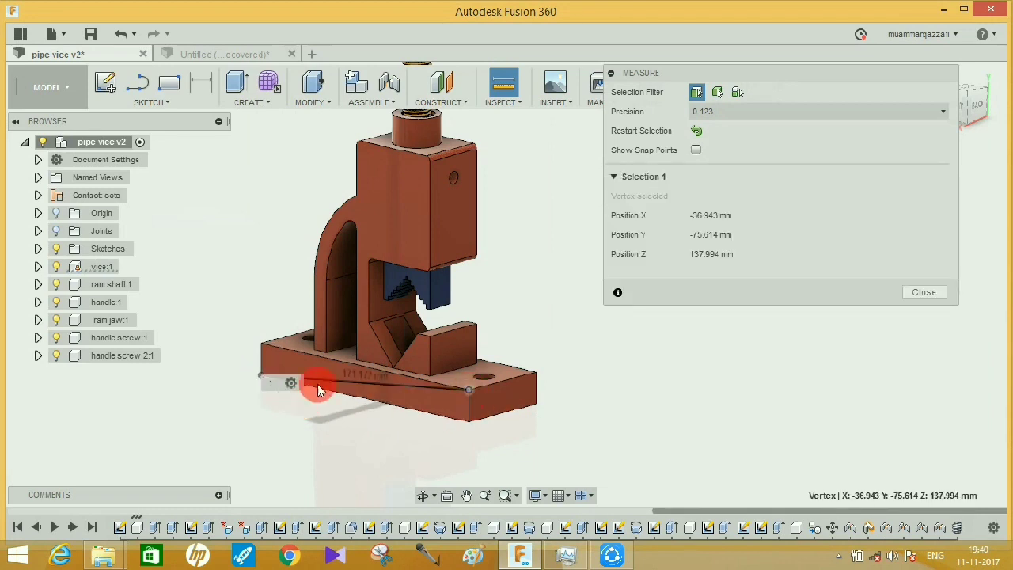
pyautogui.click(554, 320)
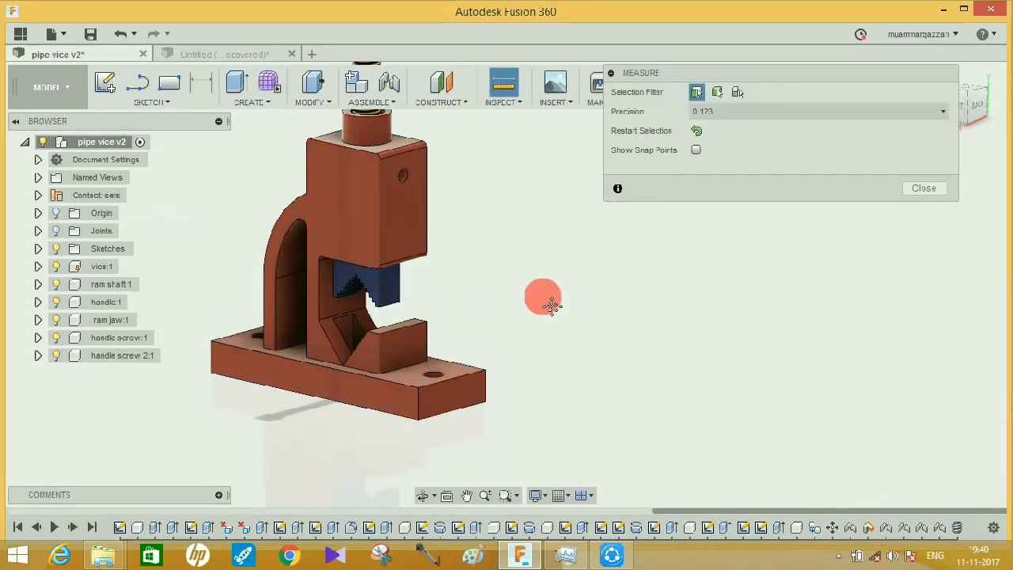
# Read the base bottom face area (3400 mm²), then the 6.50 mm radius of a base hole edge.
pyautogui.click(316, 387)
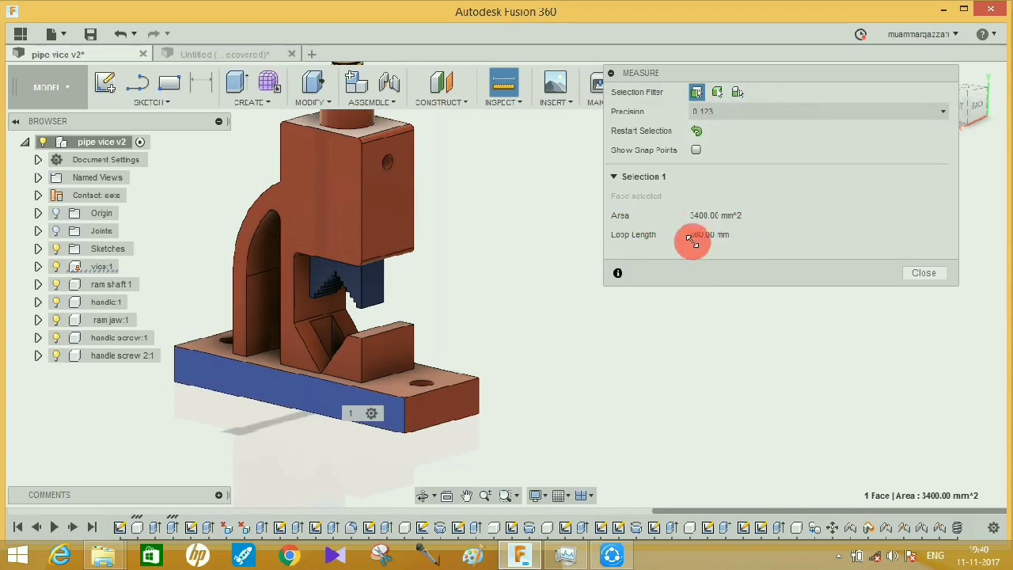
pyautogui.click(815, 215)
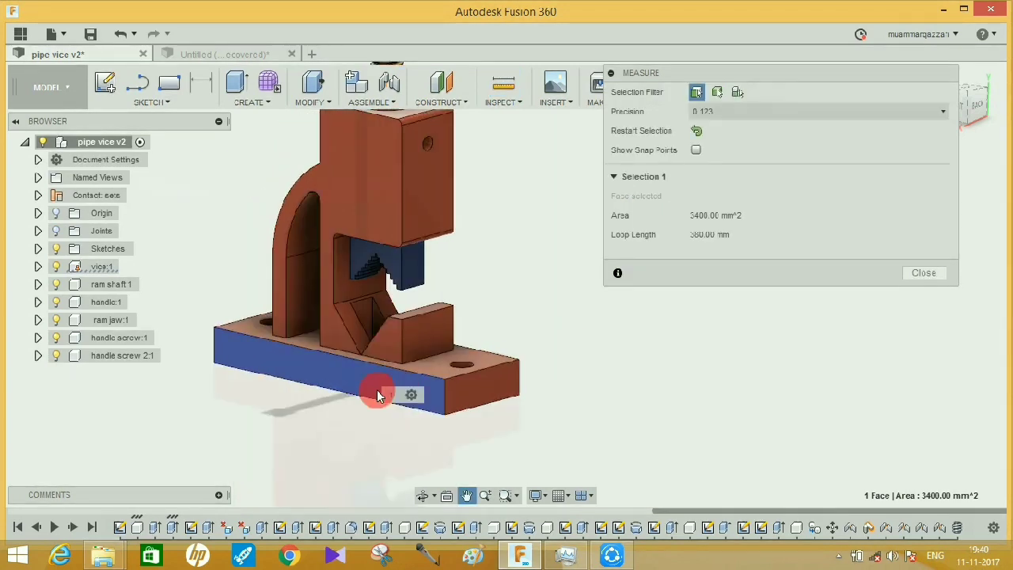
pyautogui.moveTo(571, 392)
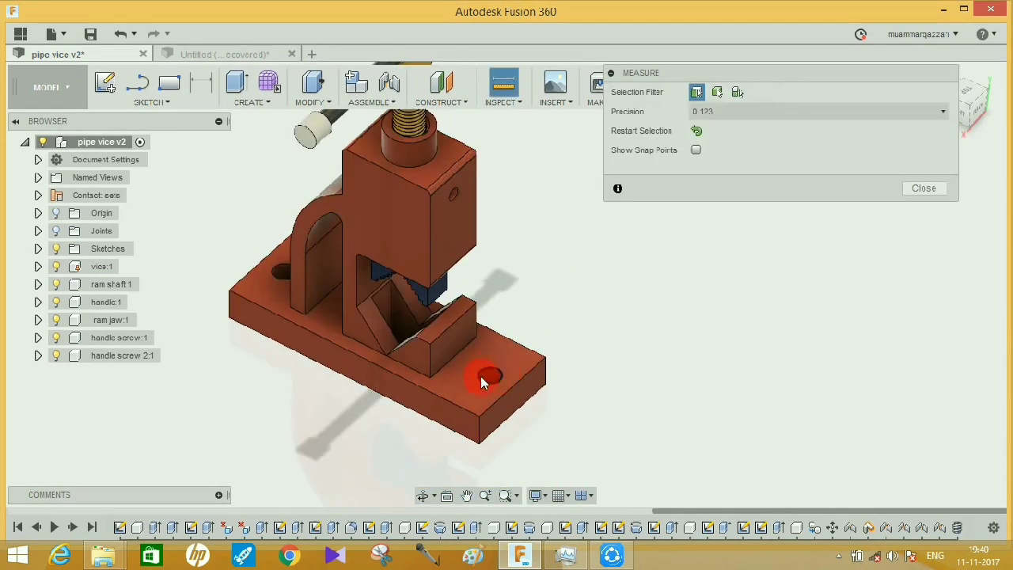
pyautogui.click(489, 377)
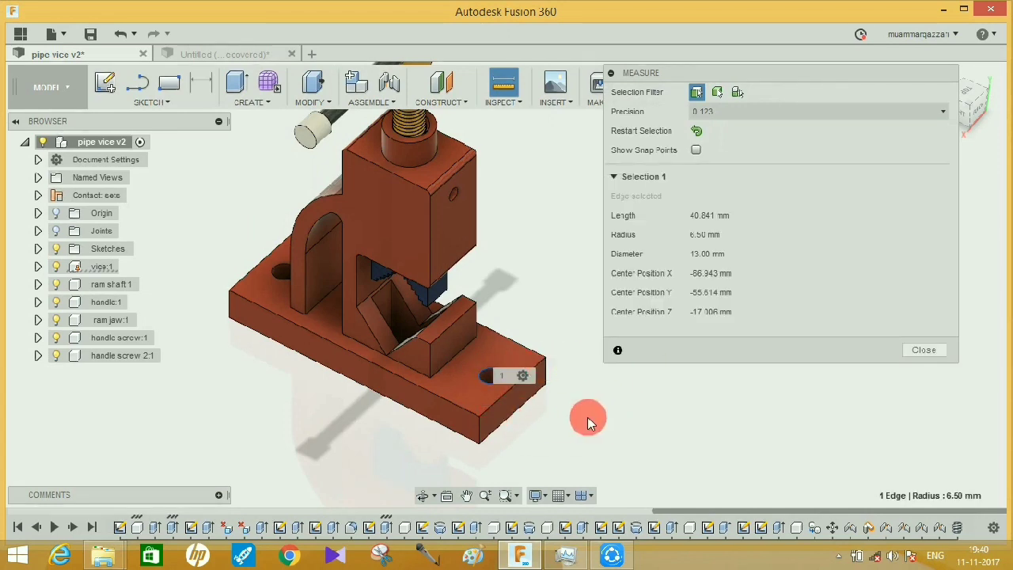
pyautogui.moveTo(662, 237)
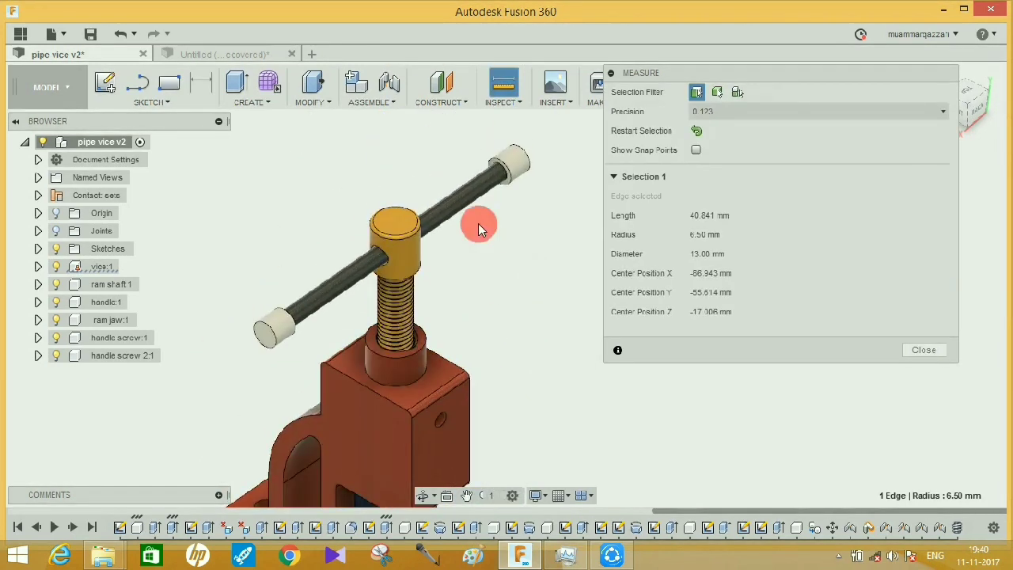
pyautogui.moveTo(475, 202)
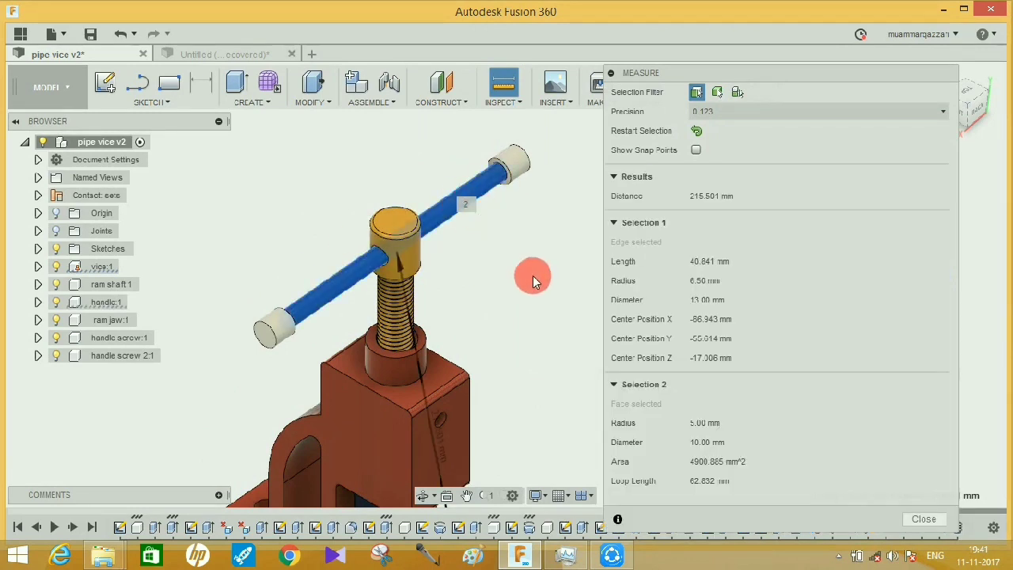
# Pick the handle rod face to read 215.501 mm from the base hole edge.
pyautogui.click(465, 204)
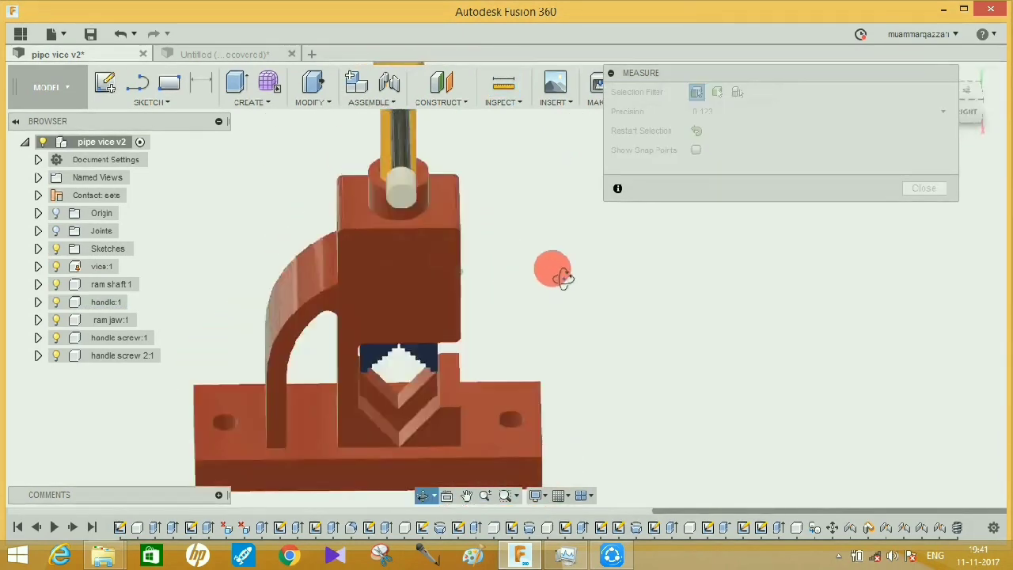
# Measure the 40.00 mm distance between two corners of the lower V jaw block.
pyautogui.moveTo(554, 269); pyautogui.dragTo(364, 440)
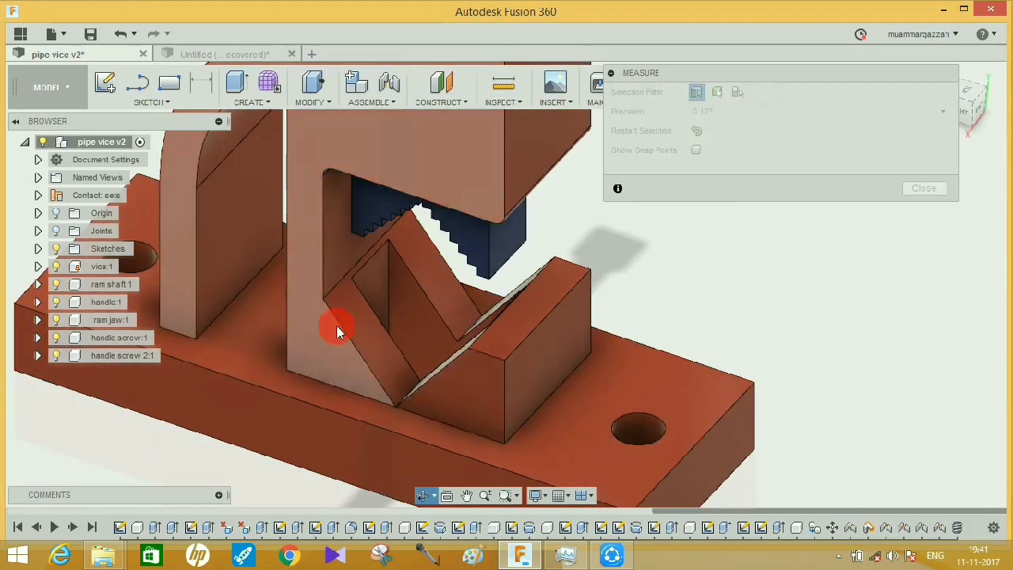
pyautogui.moveTo(336, 331); pyautogui.dragTo(447, 336)
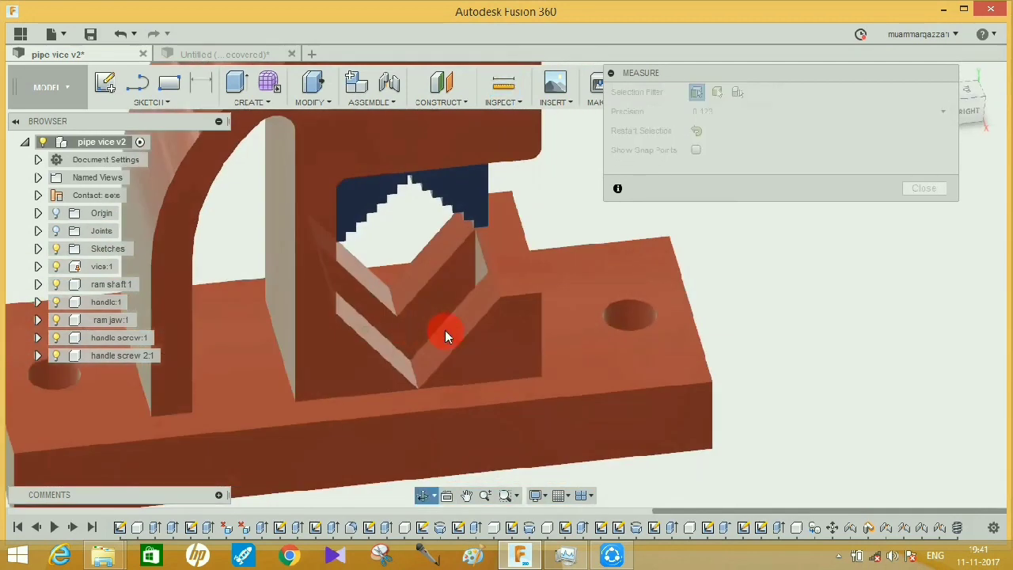
pyautogui.moveTo(446, 335); pyautogui.dragTo(450, 355)
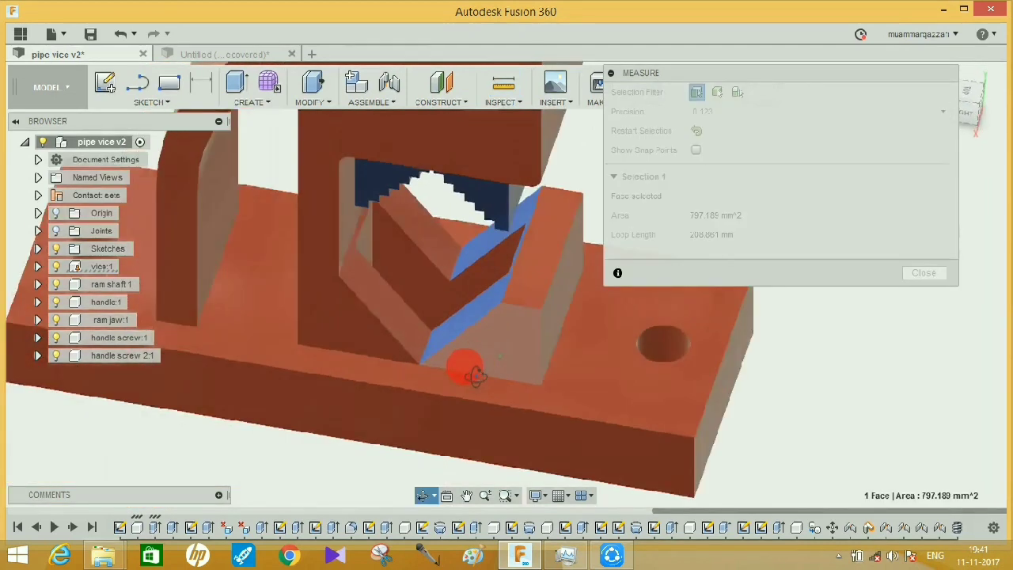
pyautogui.moveTo(462, 367); pyautogui.dragTo(404, 320)
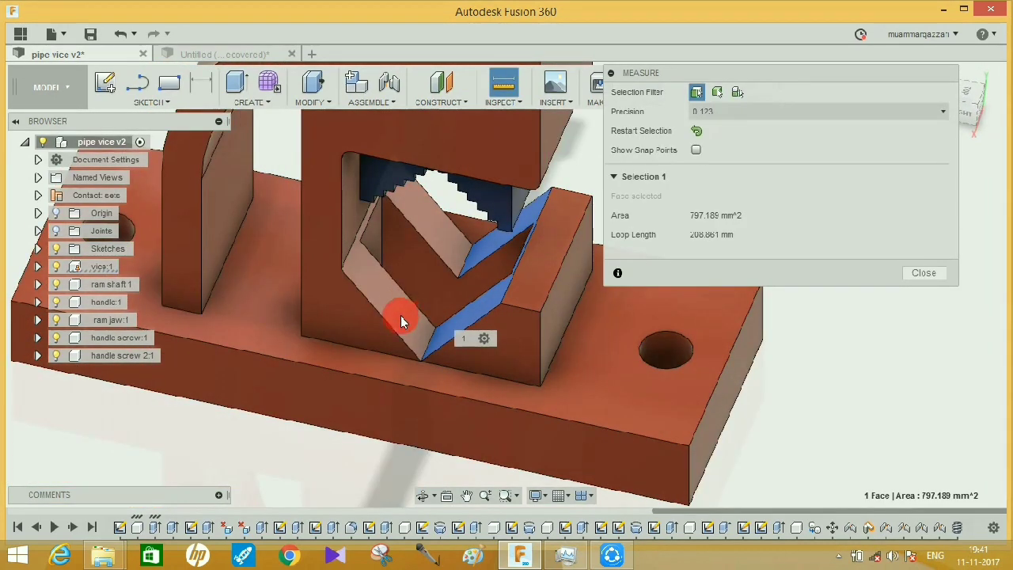
pyautogui.click(408, 314)
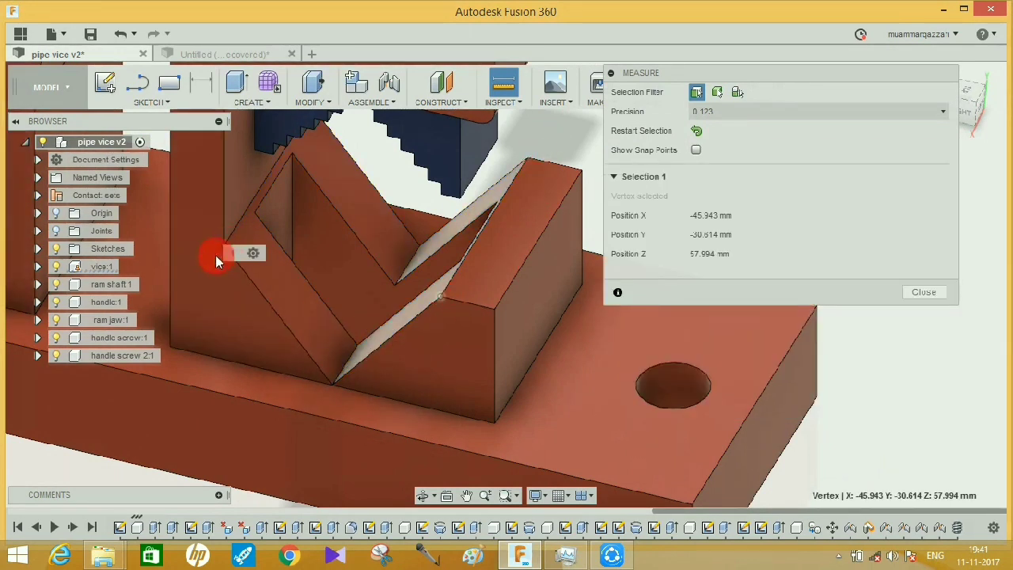
pyautogui.click(341, 279)
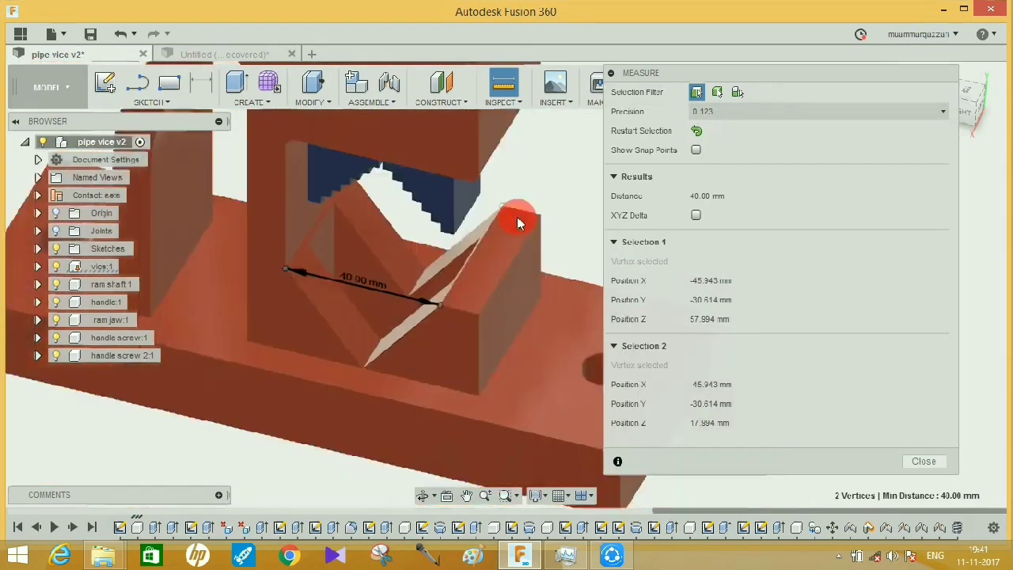
# Read the 5.00 mm fillet radius on the curved arm edge, then clear the selection.
pyautogui.moveTo(519, 222); pyautogui.dragTo(331, 411)
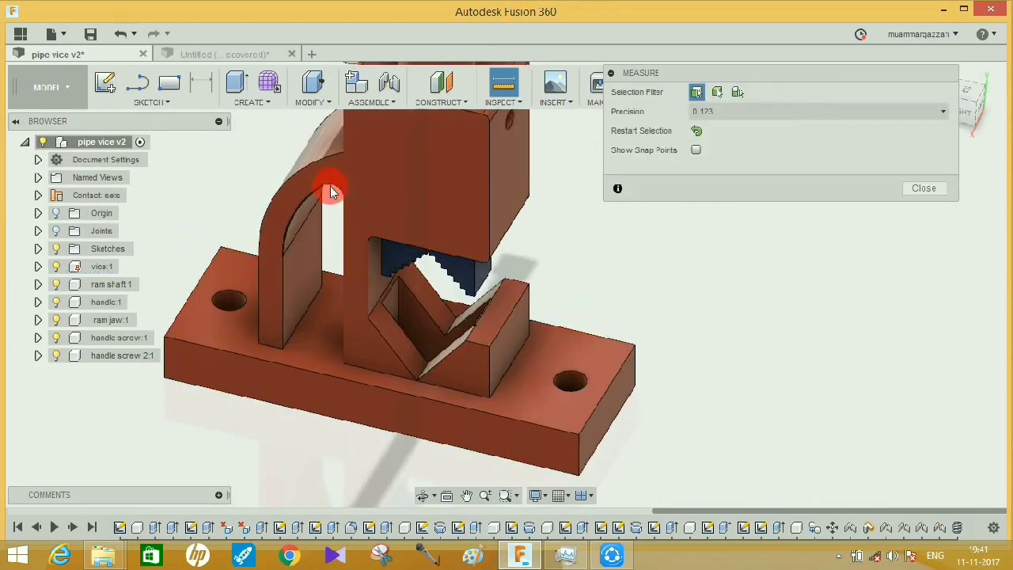
pyautogui.moveTo(335, 190)
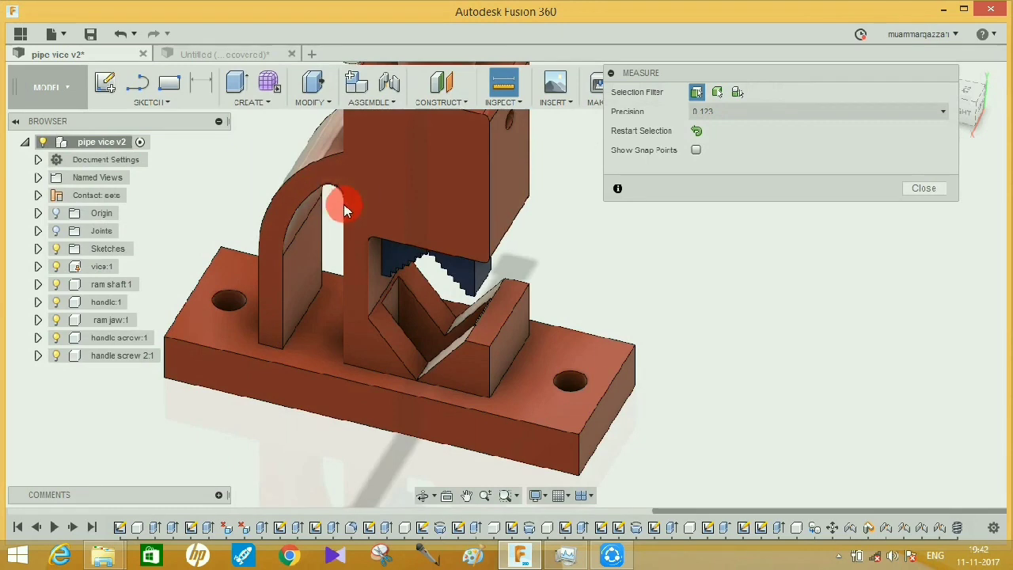
pyautogui.click(345, 206)
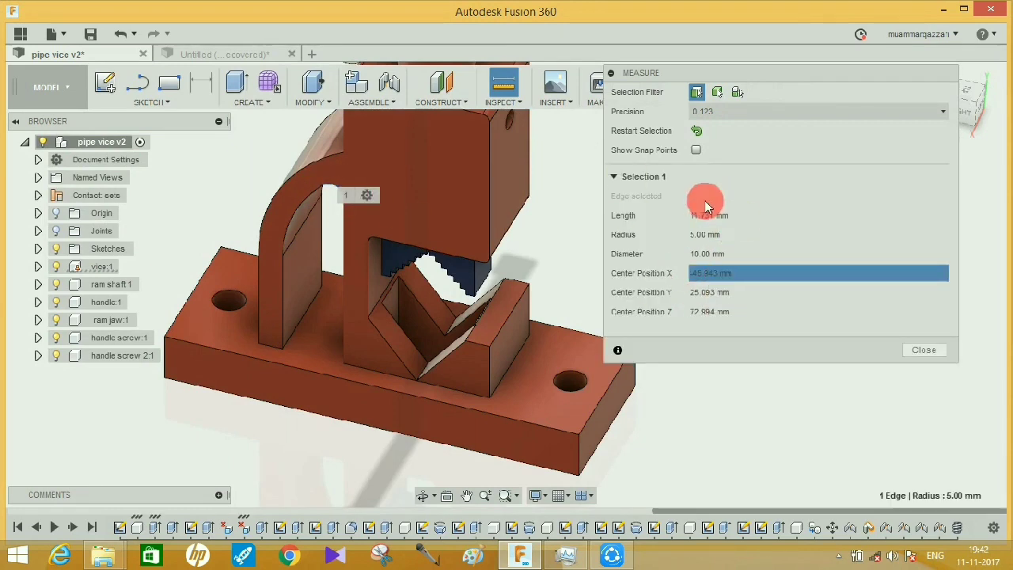
pyautogui.moveTo(673, 234)
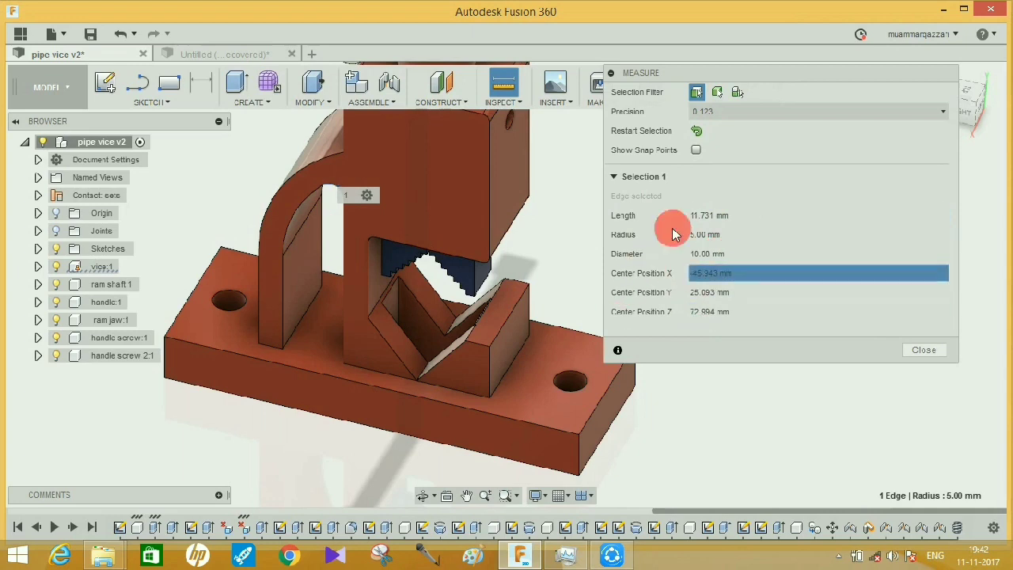
pyautogui.moveTo(821, 458)
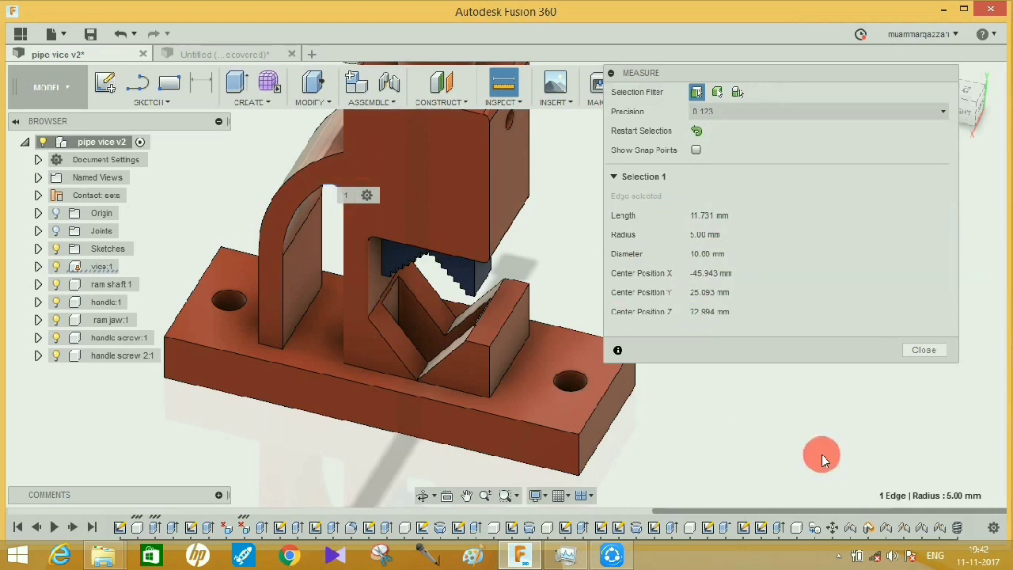
pyautogui.click(696, 130)
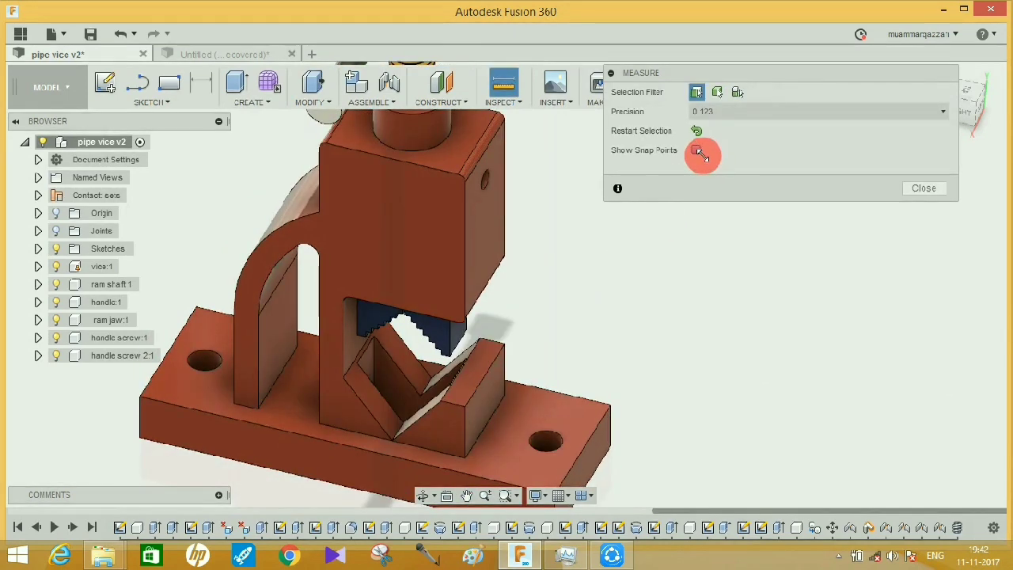
# Enable Show Snap Points and measure 72.173 mm between two snap points near the jaw, then clear it.
pyautogui.click(697, 149)
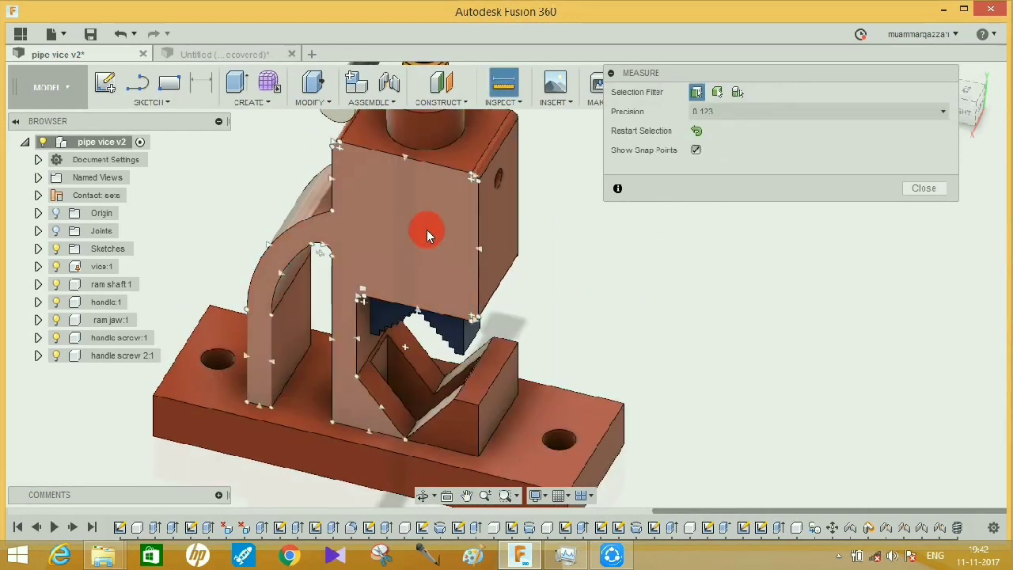
pyautogui.moveTo(378, 191)
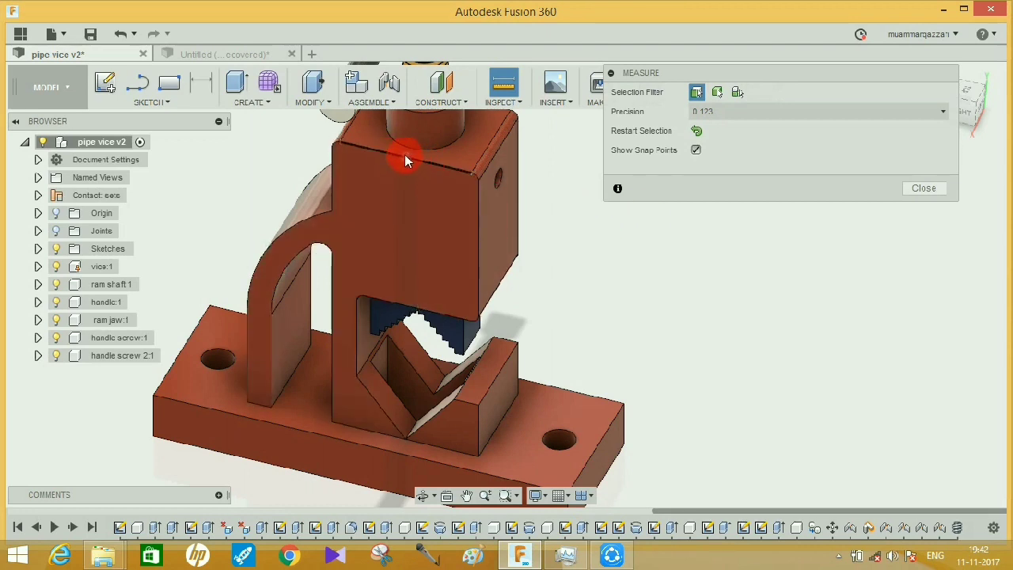
pyautogui.click(411, 309)
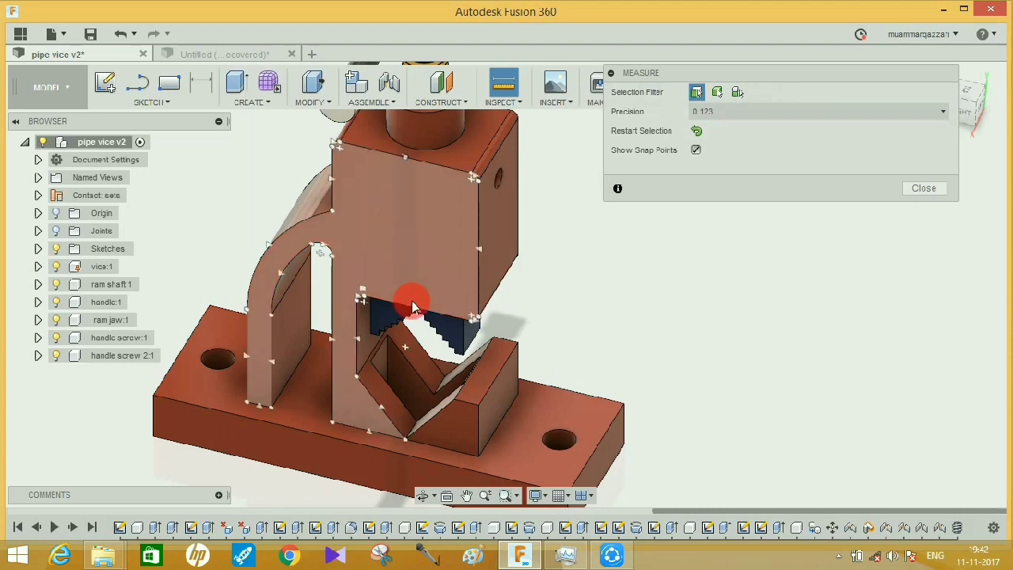
pyautogui.click(409, 161)
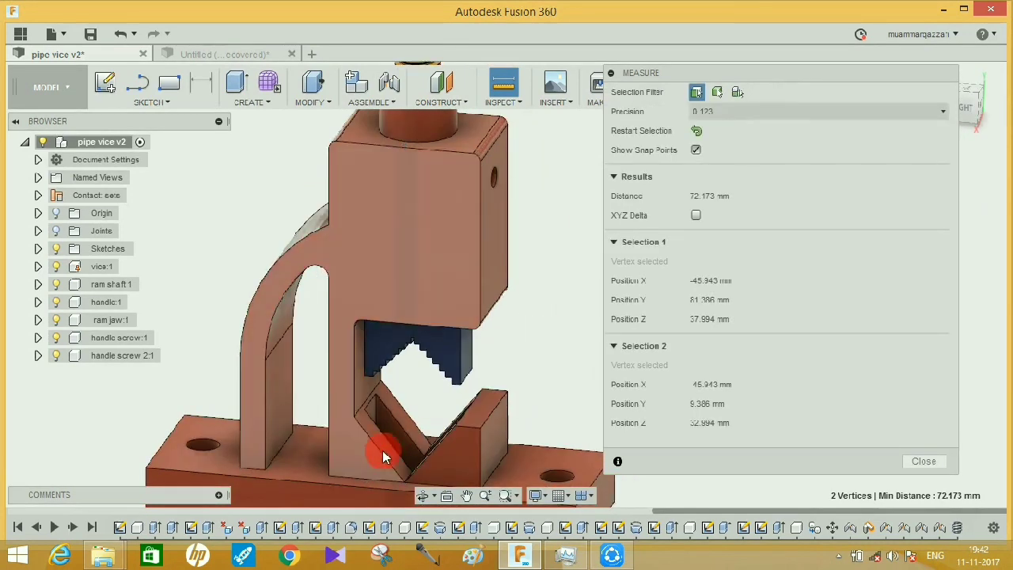
pyautogui.click(696, 130)
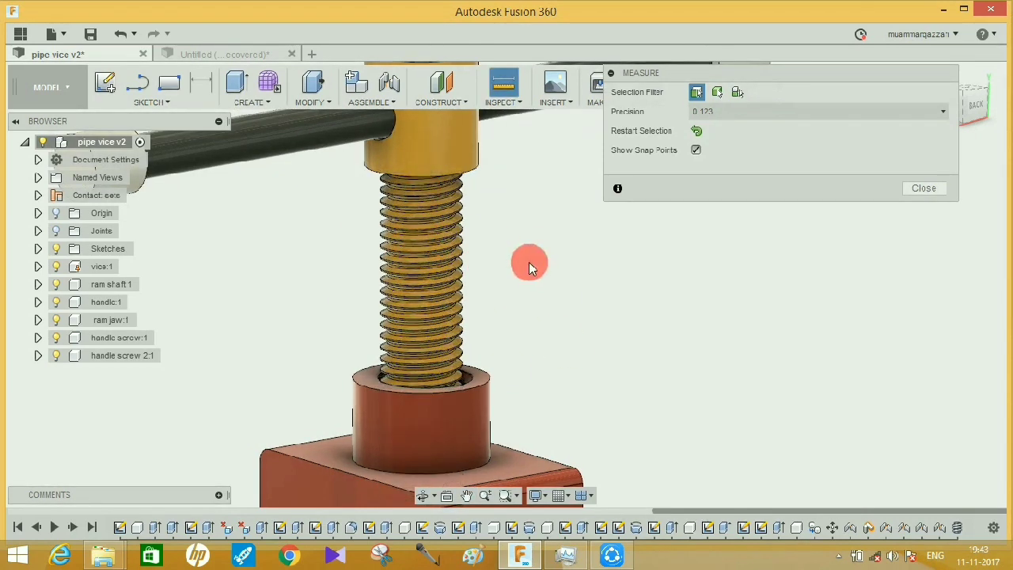
pyautogui.moveTo(441, 263)
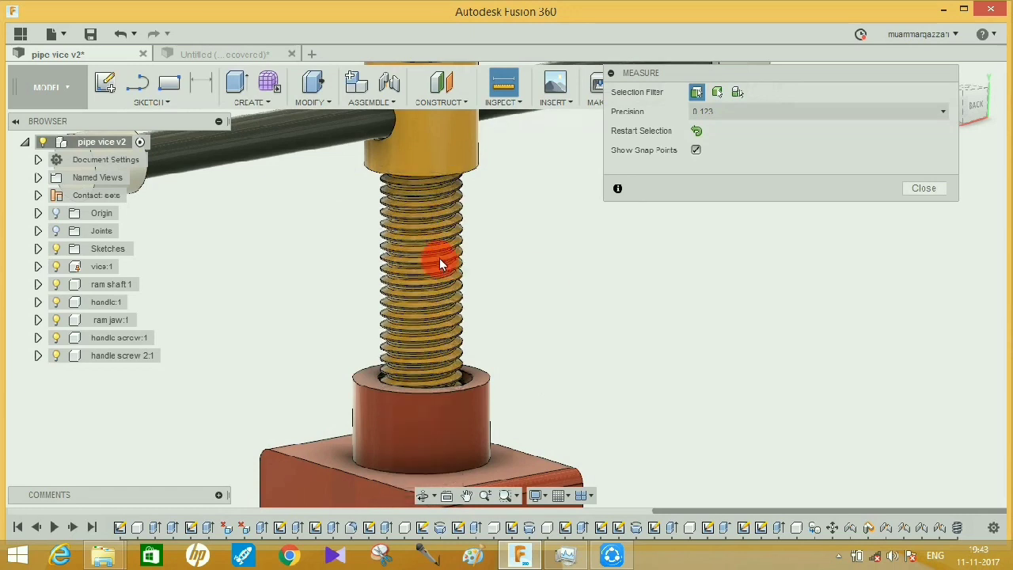
pyautogui.moveTo(744, 261)
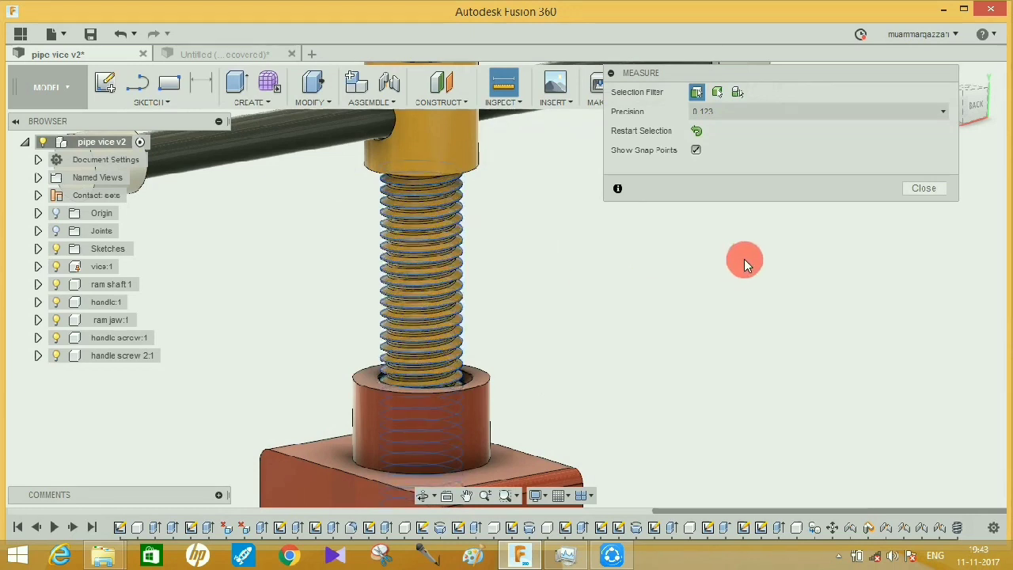
# Pick the screw's helical thread edge to read its 2148.341 mm length.
pyautogui.click(451, 269)
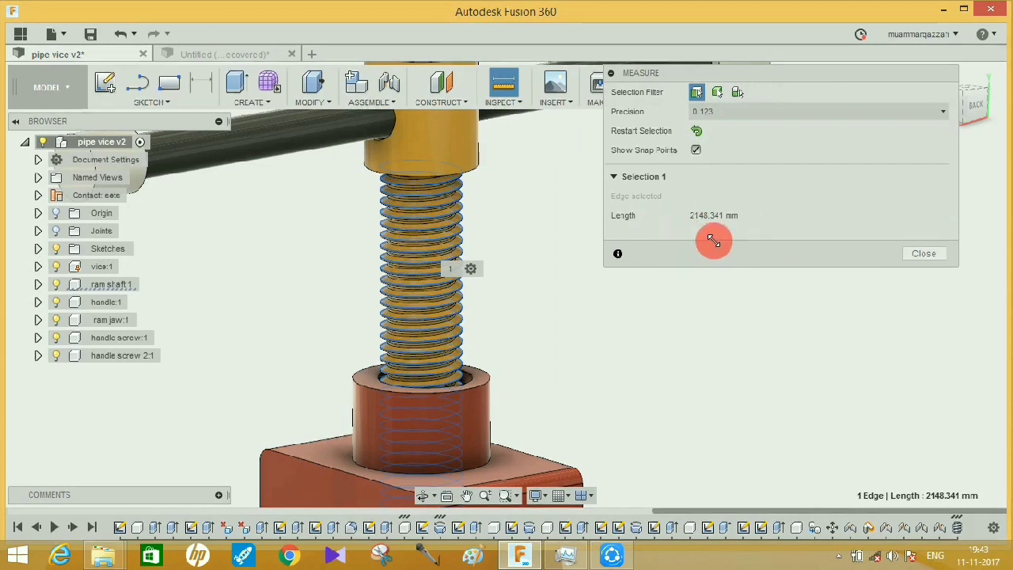
pyautogui.moveTo(471, 304)
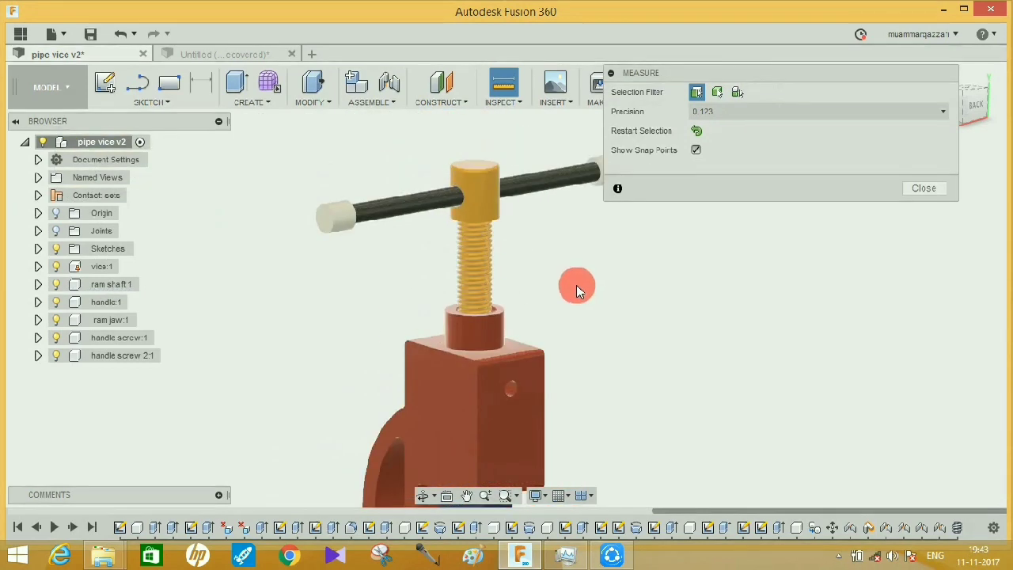
pyautogui.moveTo(554, 293); pyautogui.dragTo(554, 269)
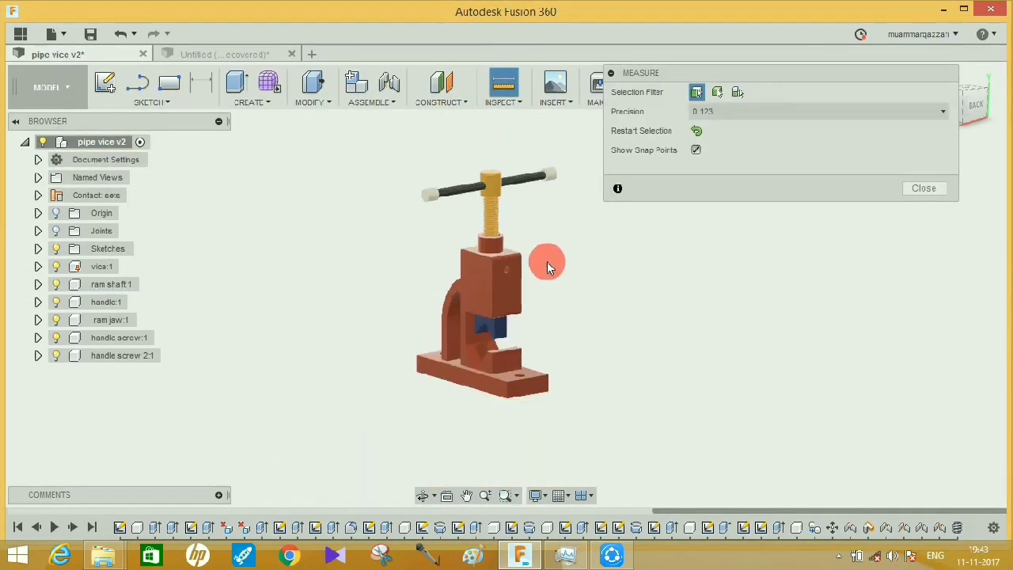
pyautogui.moveTo(546, 266); pyautogui.dragTo(462, 181)
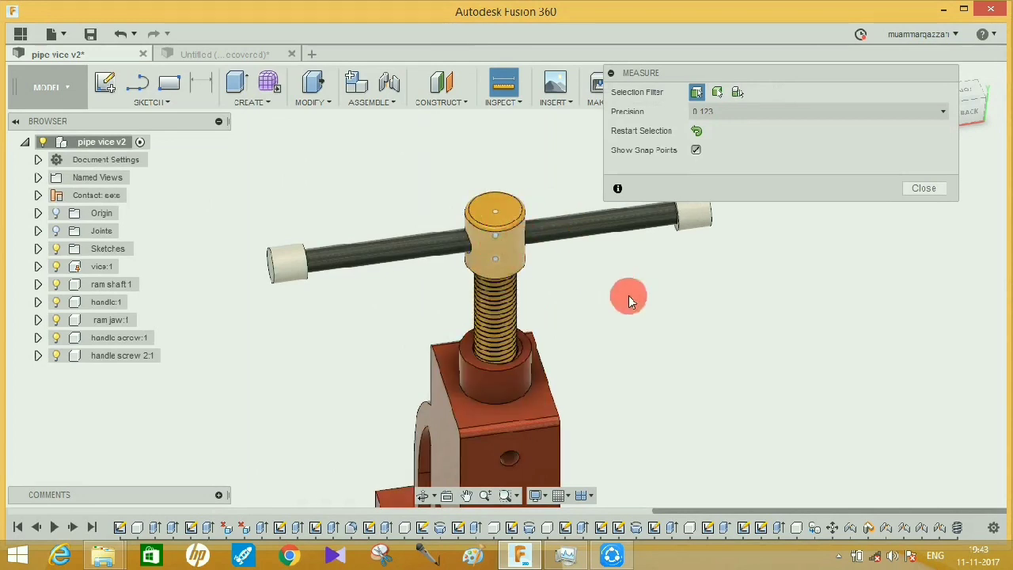
pyautogui.moveTo(510, 213)
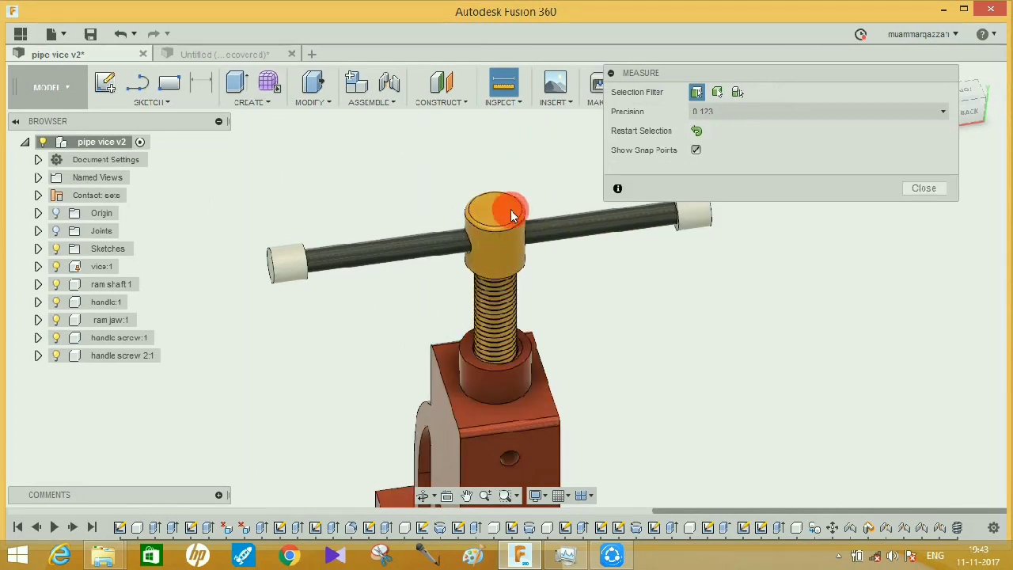
pyautogui.click(506, 213)
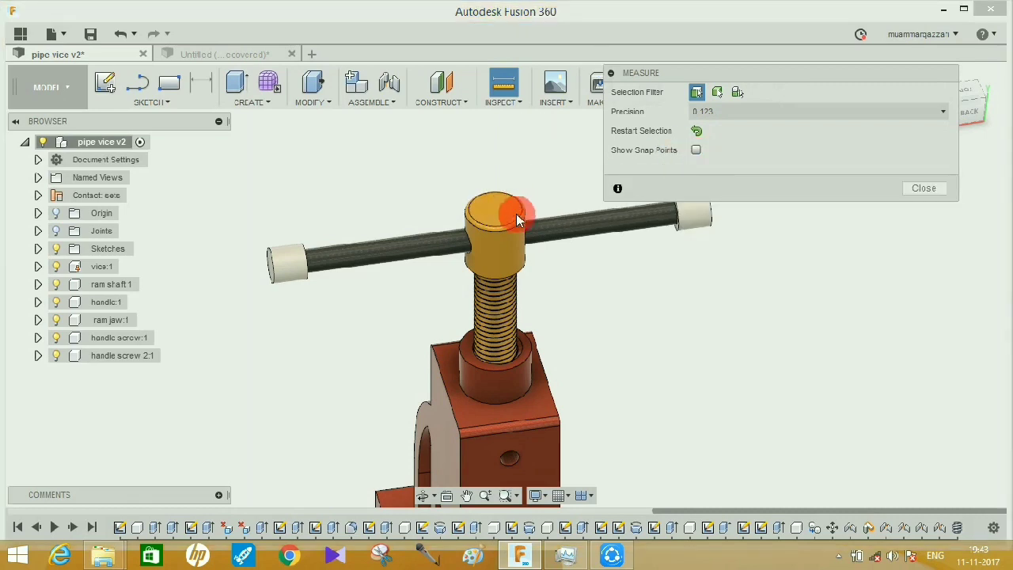
pyautogui.click(494, 209)
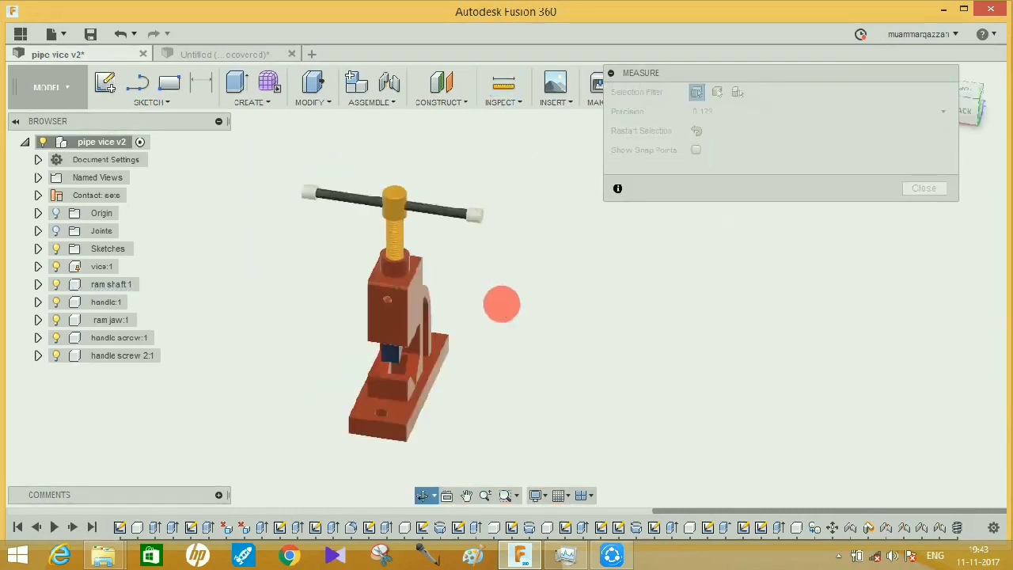
pyautogui.moveTo(503, 303); pyautogui.dragTo(462, 324)
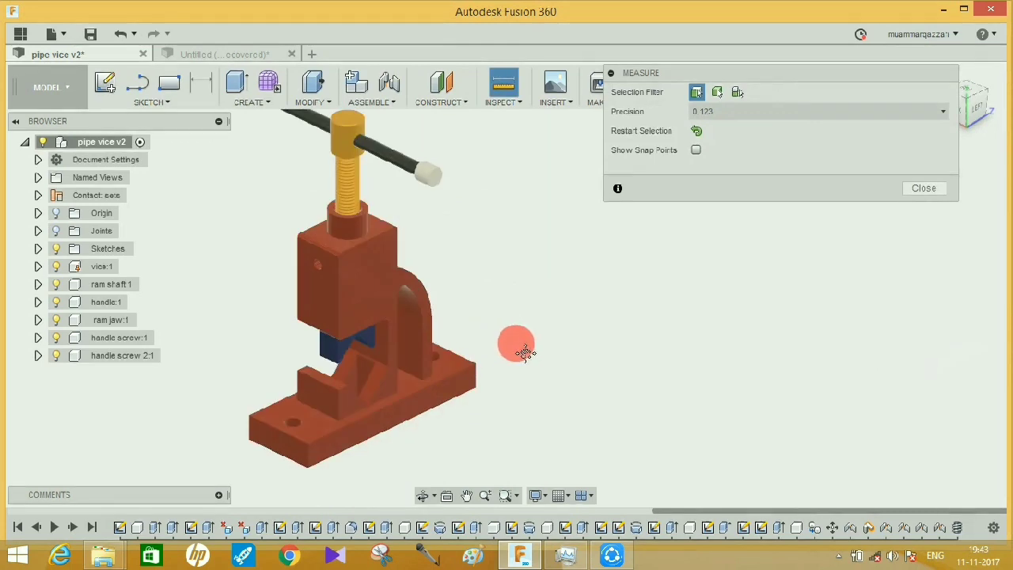
pyautogui.moveTo(515, 348); pyautogui.dragTo(515, 330)
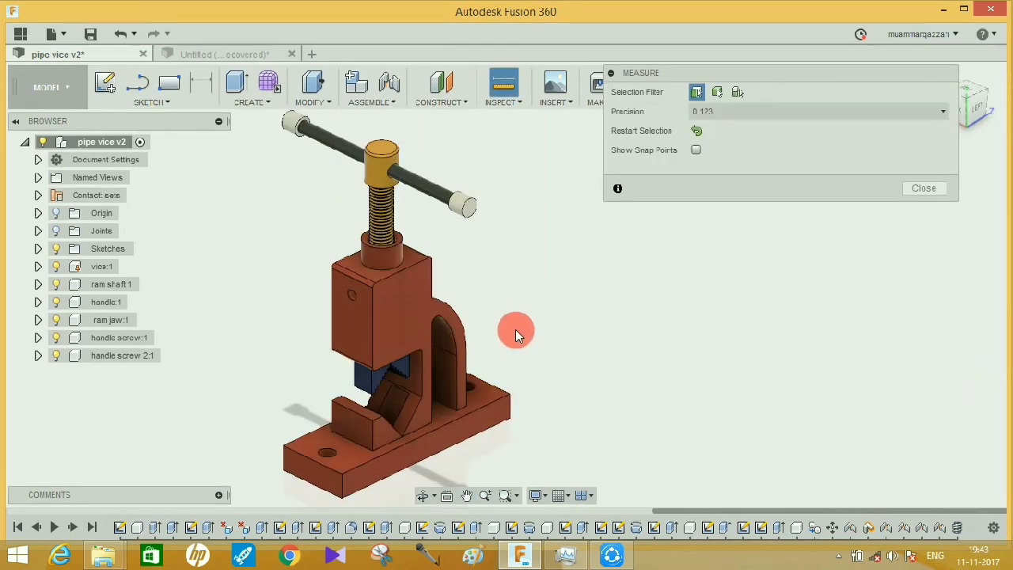
pyautogui.moveTo(510, 331)
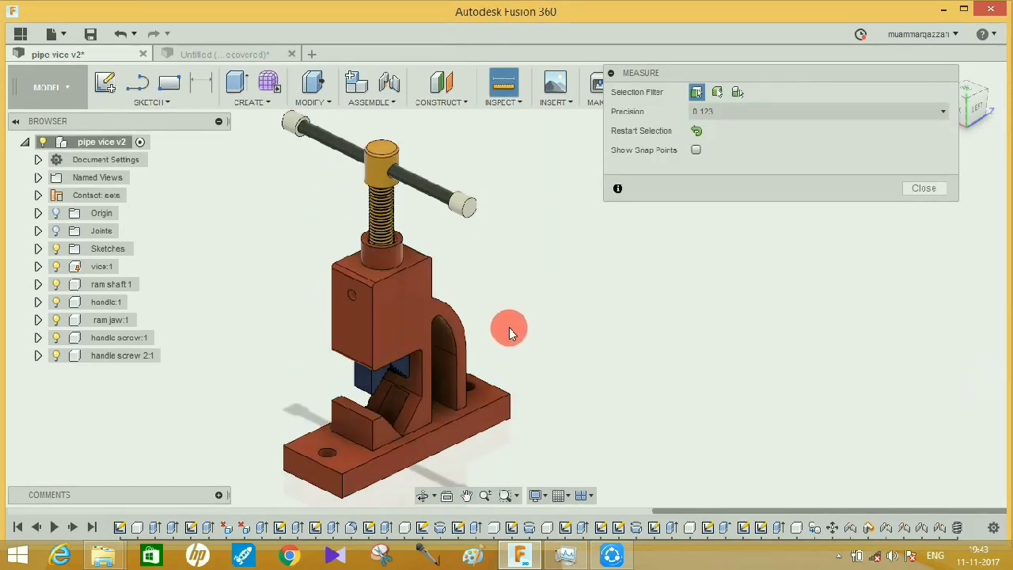